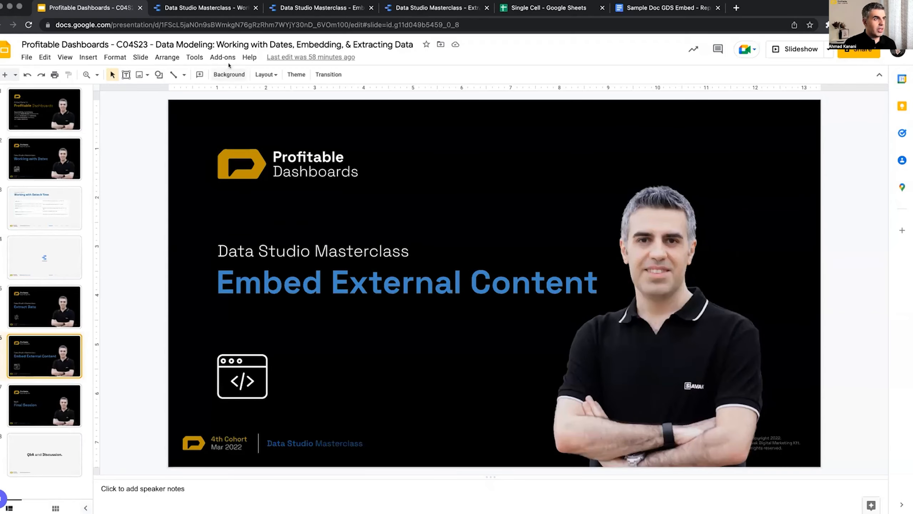
Switch from the slides to the 'Data Studio Masterclass - Working with Dates' report
click(201, 7)
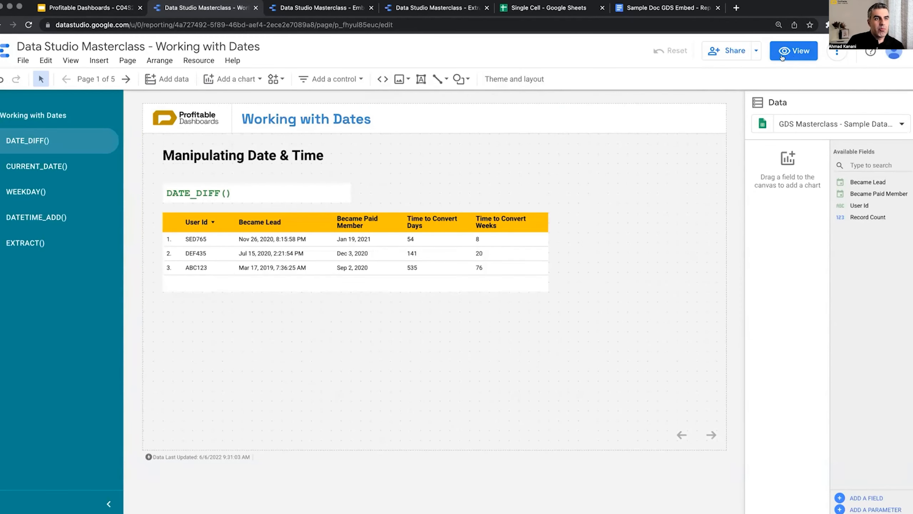
Preview the Working with Dates report in view mode
click(793, 51)
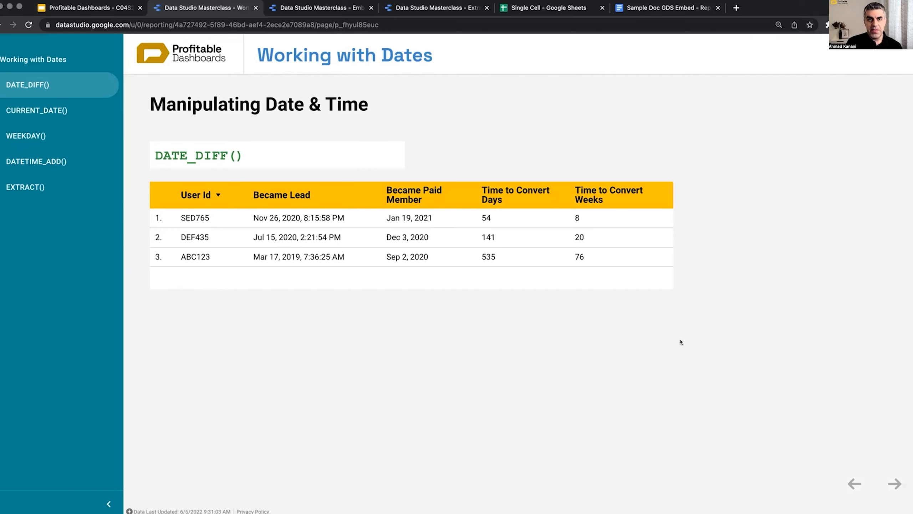
mouse_move(705, 344)
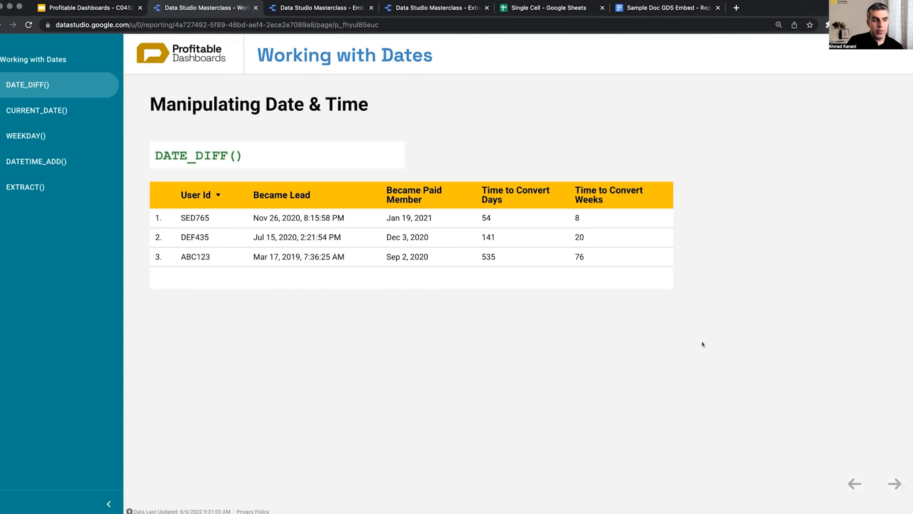
mouse_move(595, 352)
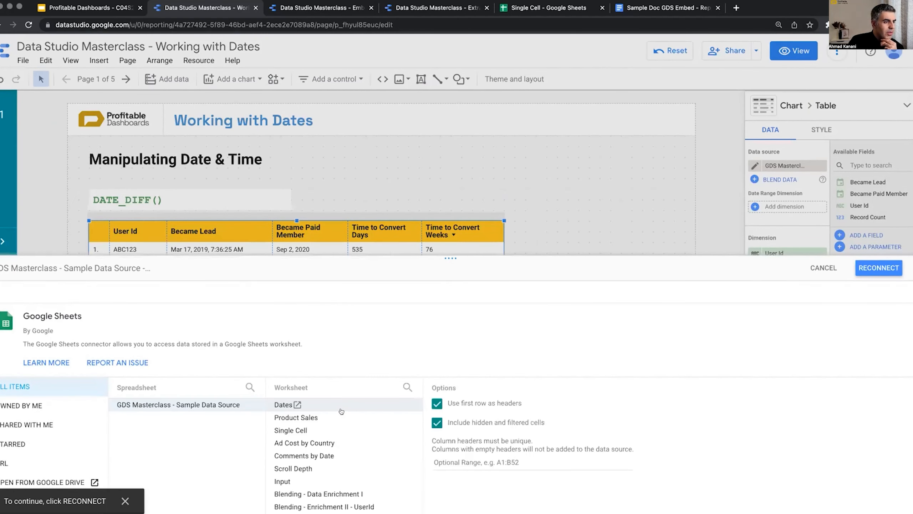
Open the Dates worksheet of the GDS Masterclass sample spreadsheet in Google Sheets
click(298, 404)
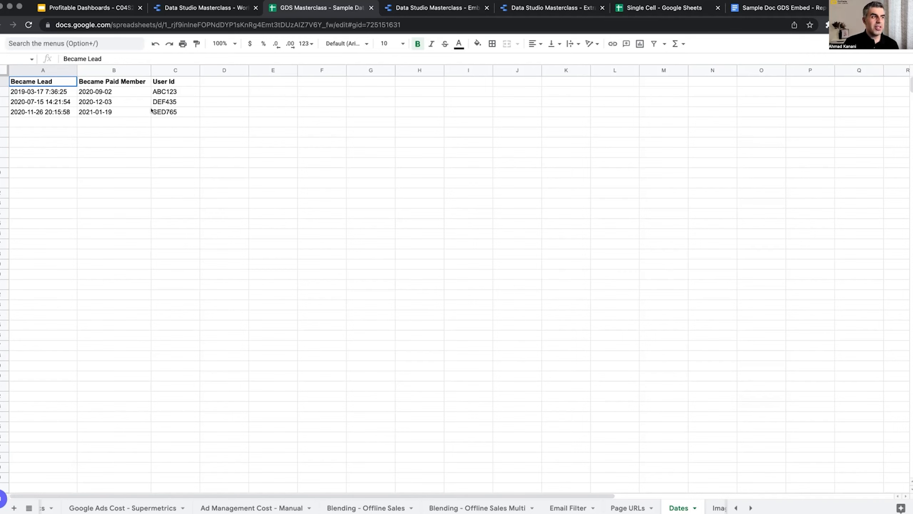
mouse_move(178, 113)
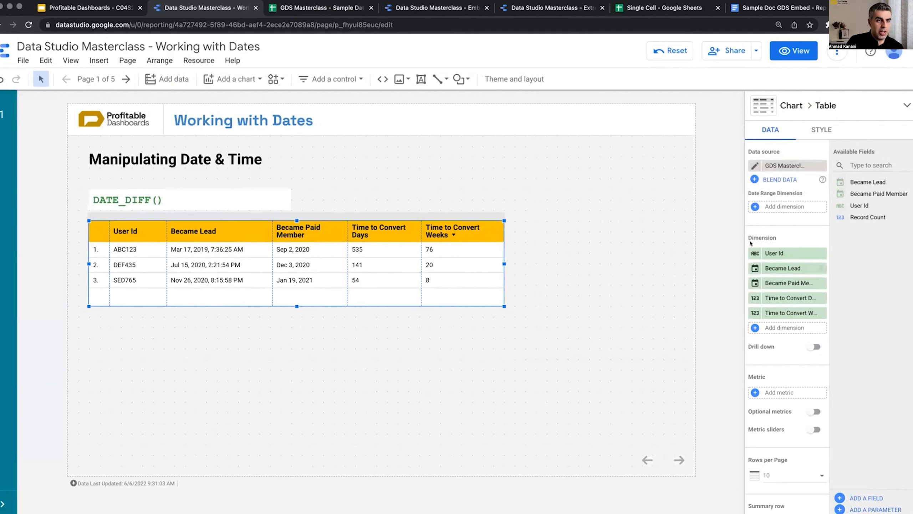
mouse_move(784, 268)
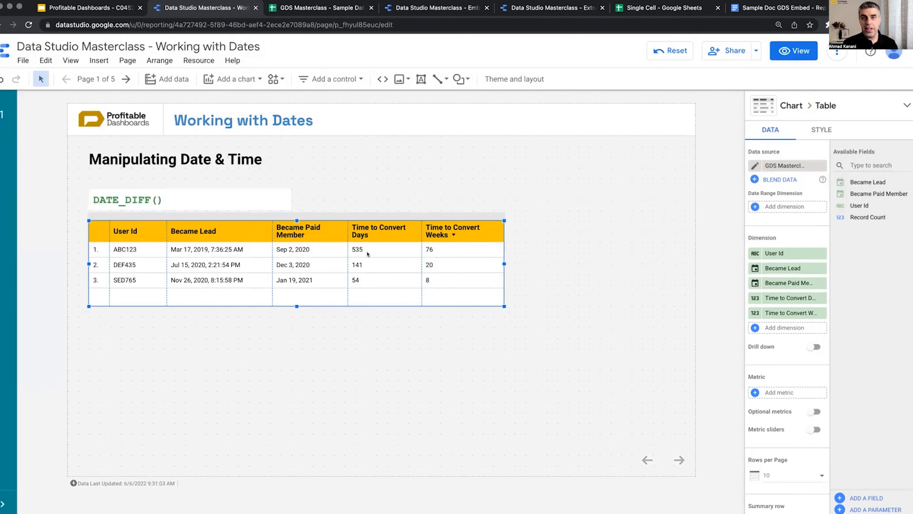
mouse_move(407, 205)
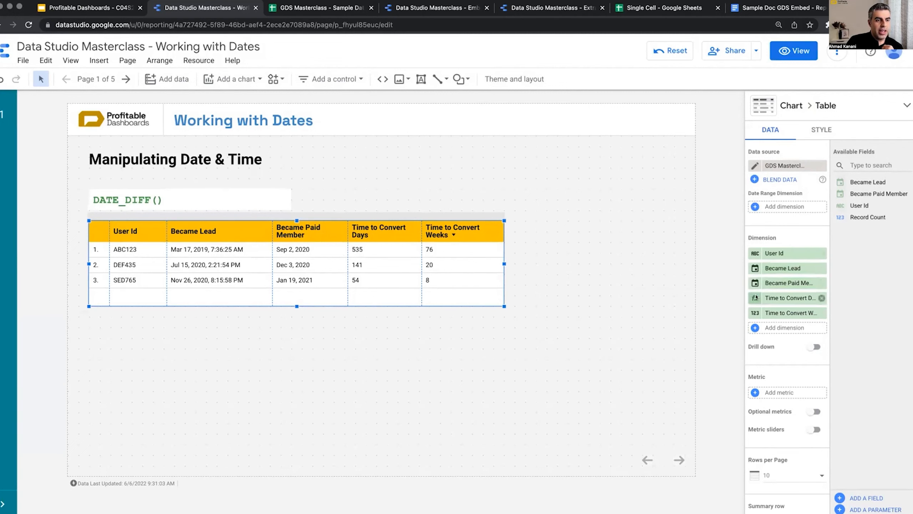
click(790, 298)
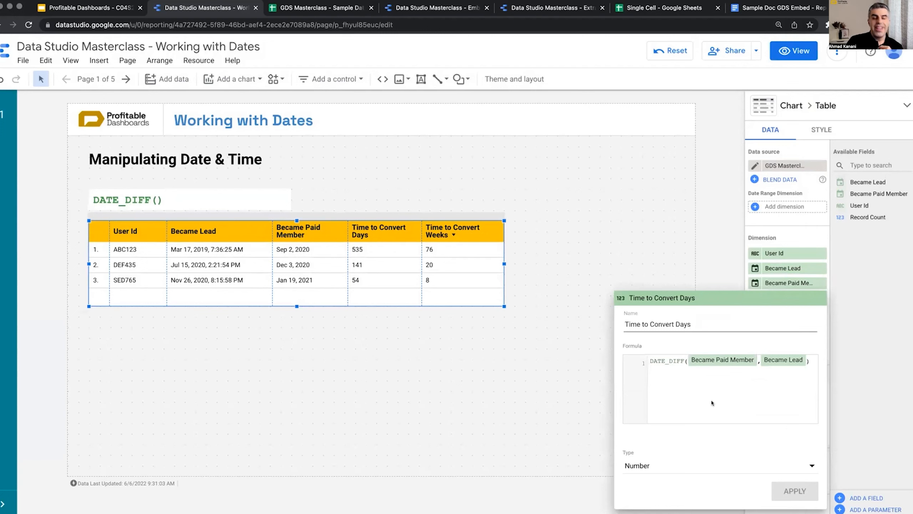
mouse_move(686, 383)
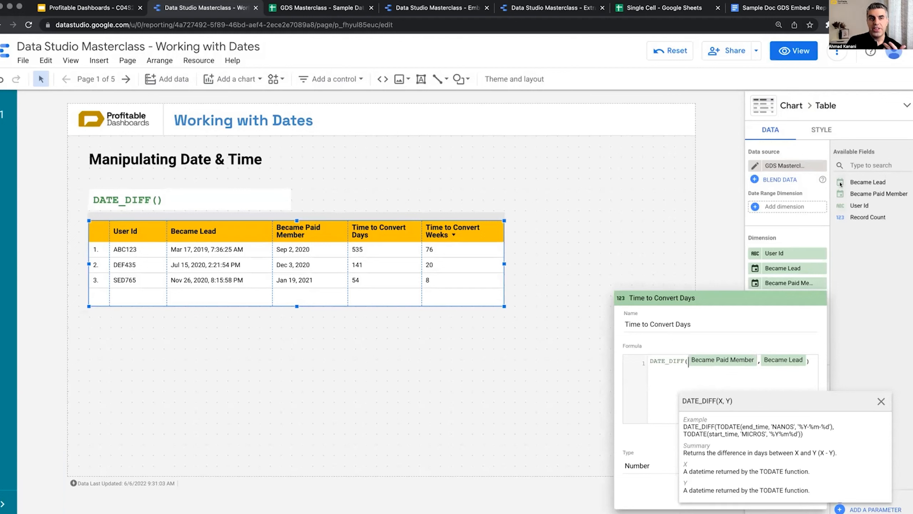
mouse_move(682, 379)
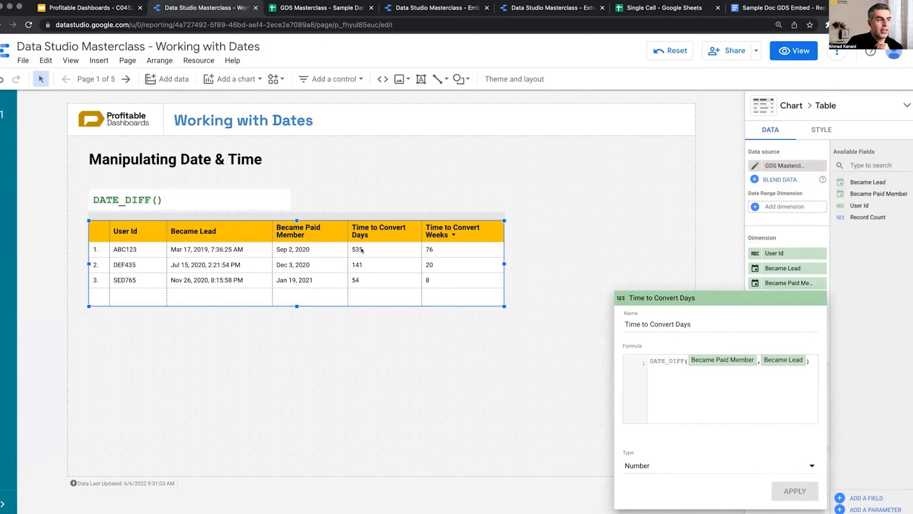
mouse_move(517, 436)
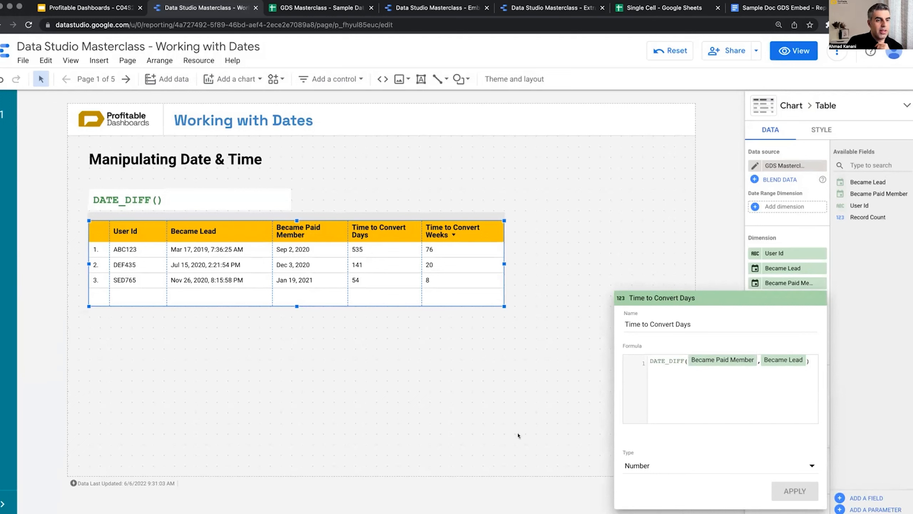
mouse_move(554, 413)
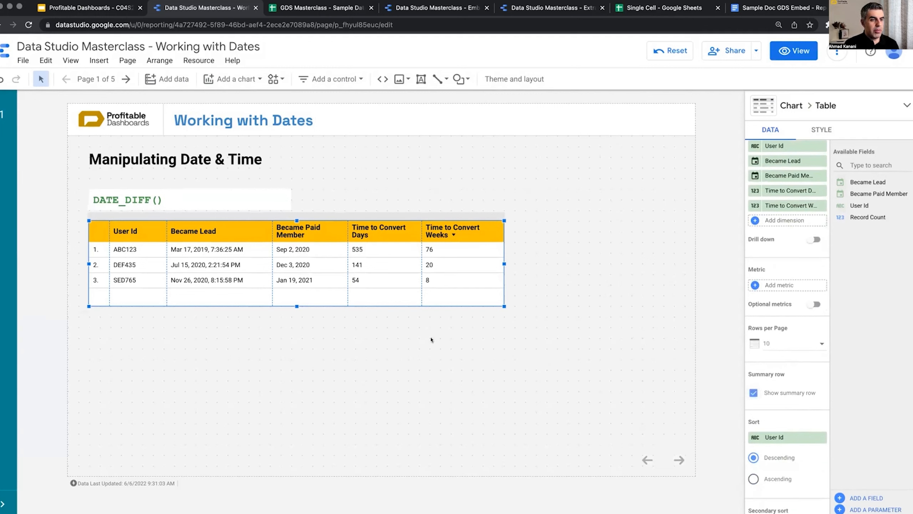
mouse_move(462, 264)
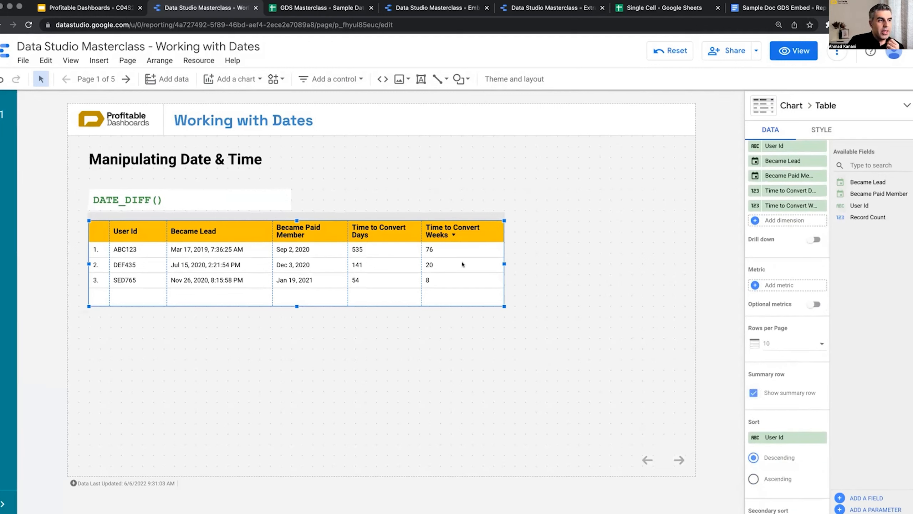
mouse_move(431, 258)
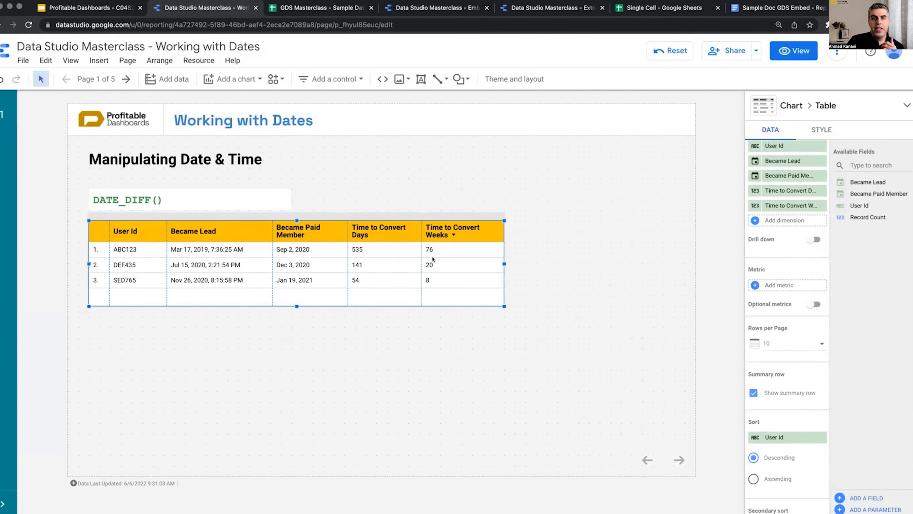
mouse_move(438, 263)
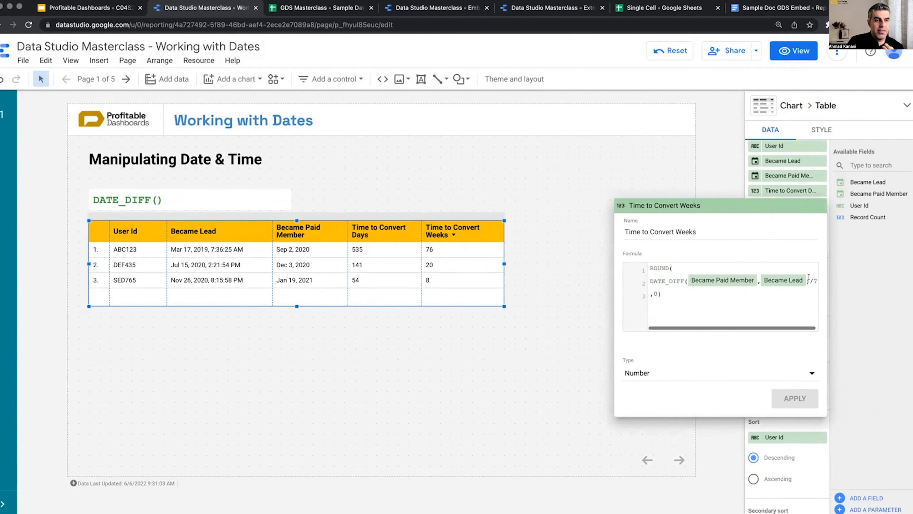
Finish the Time to Convert Weeks formula as ROUND(DATE_DIFF(Became Paid Member, Became Lead)/7, 0)
click(667, 281)
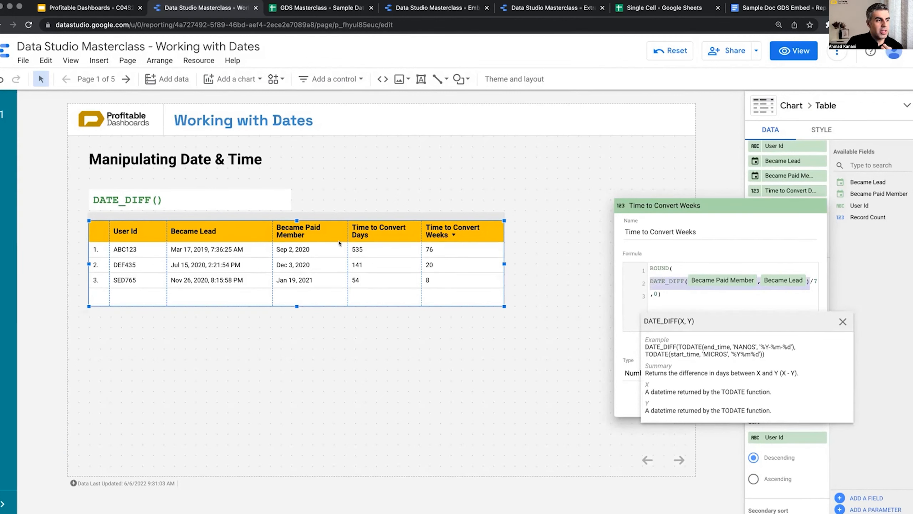
mouse_move(849, 291)
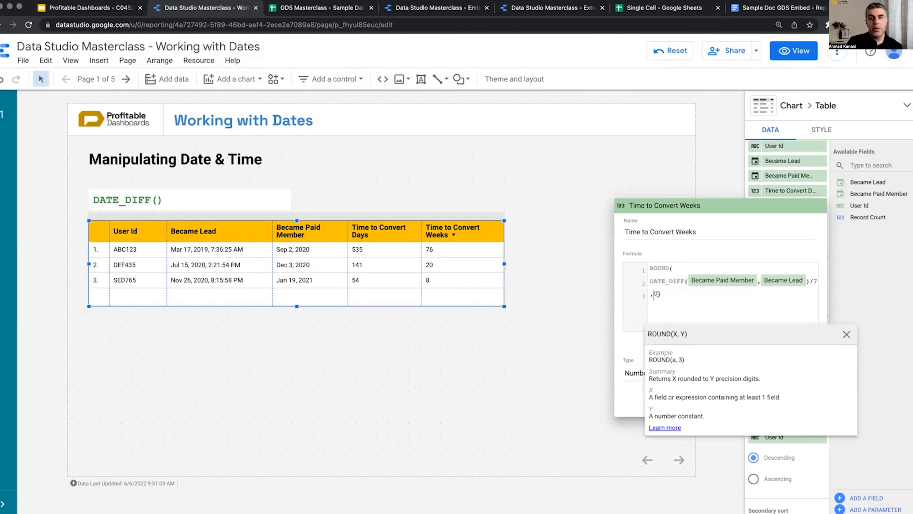
text(, 0))
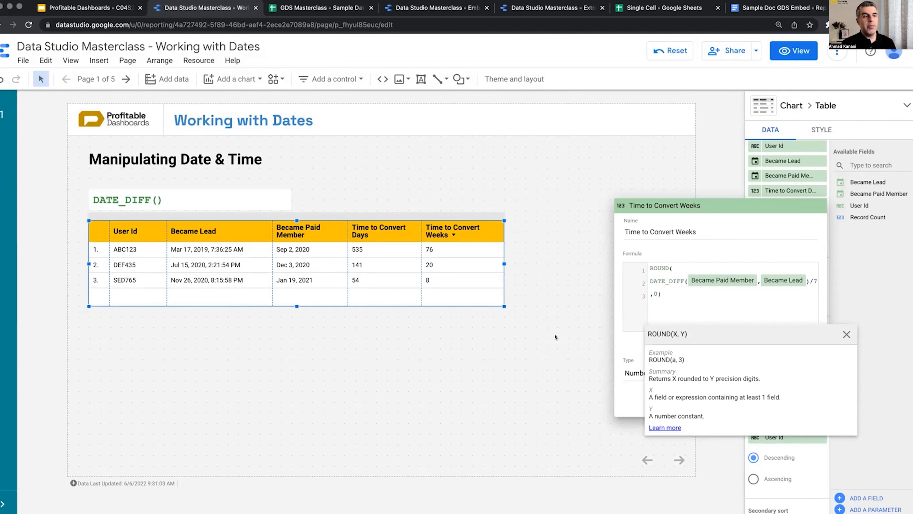